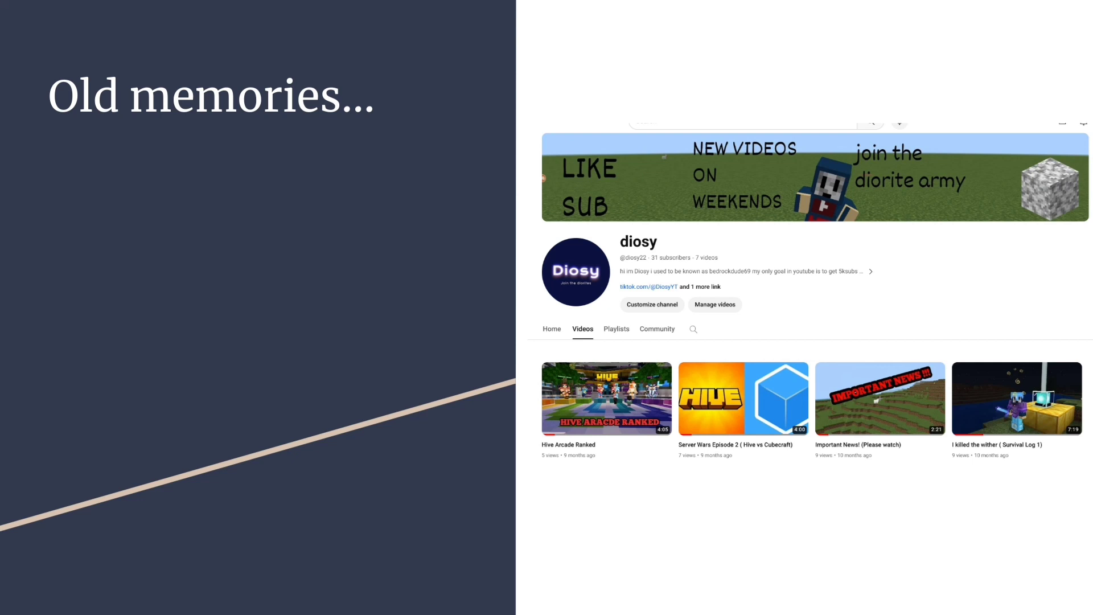
mouse_move(1038, 258)
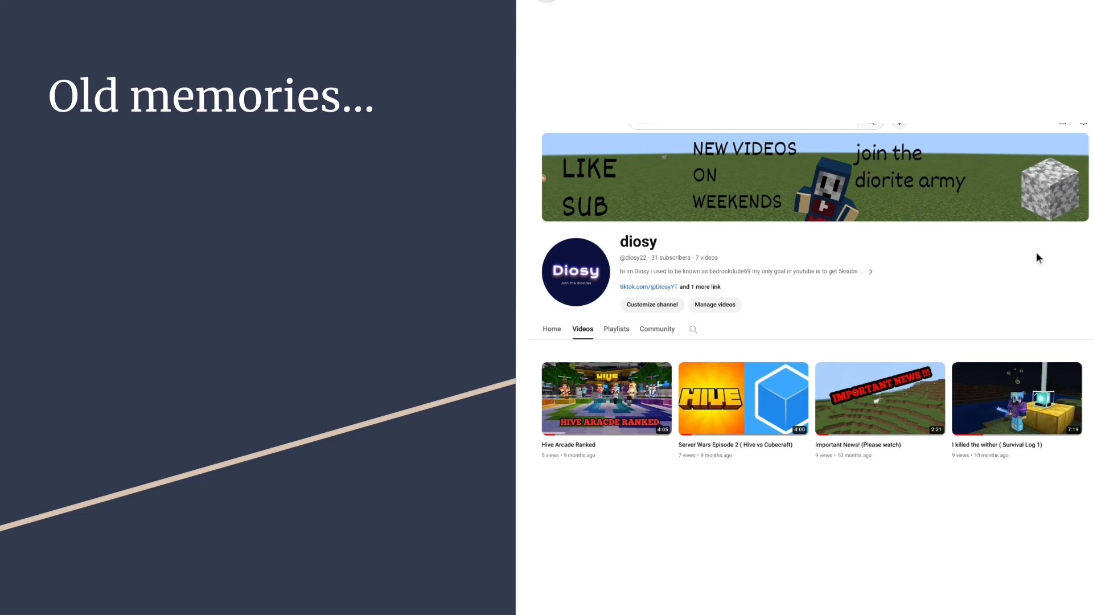
mouse_move(1052, 194)
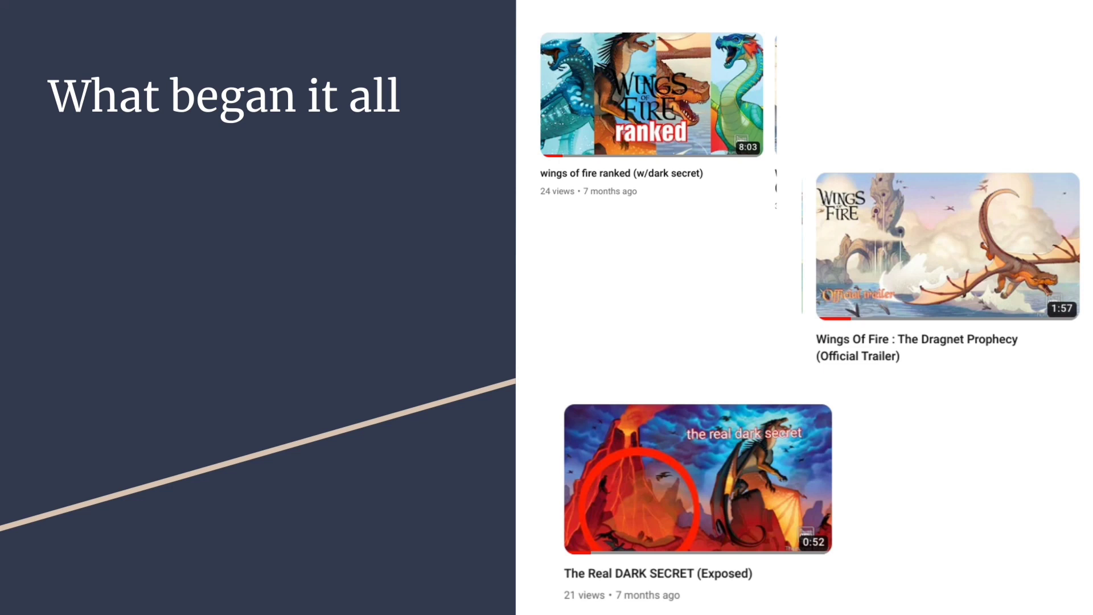
key(Right)
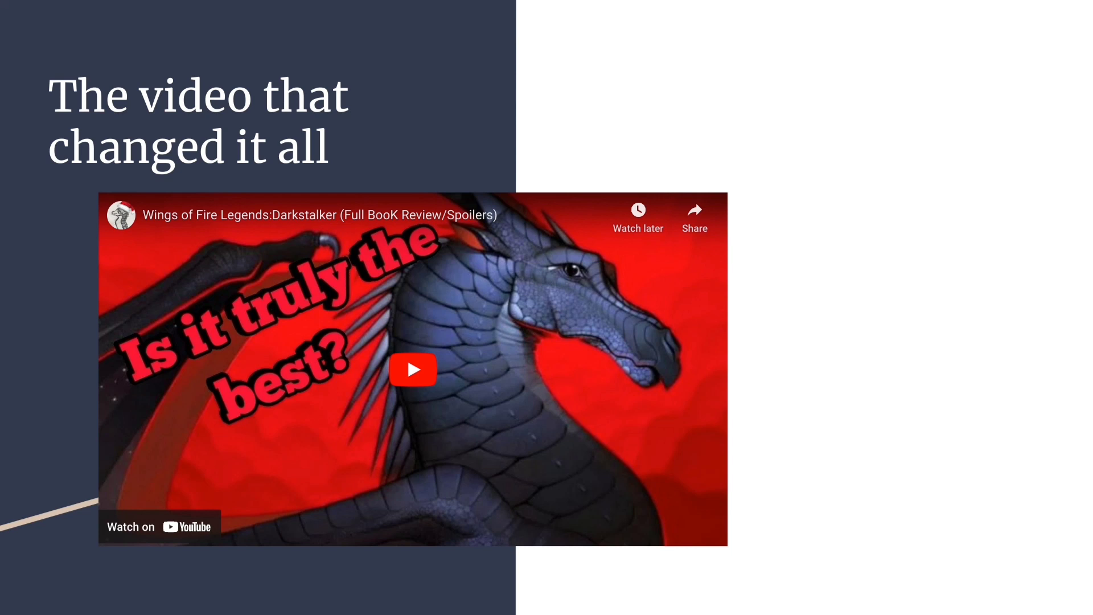
click(412, 369)
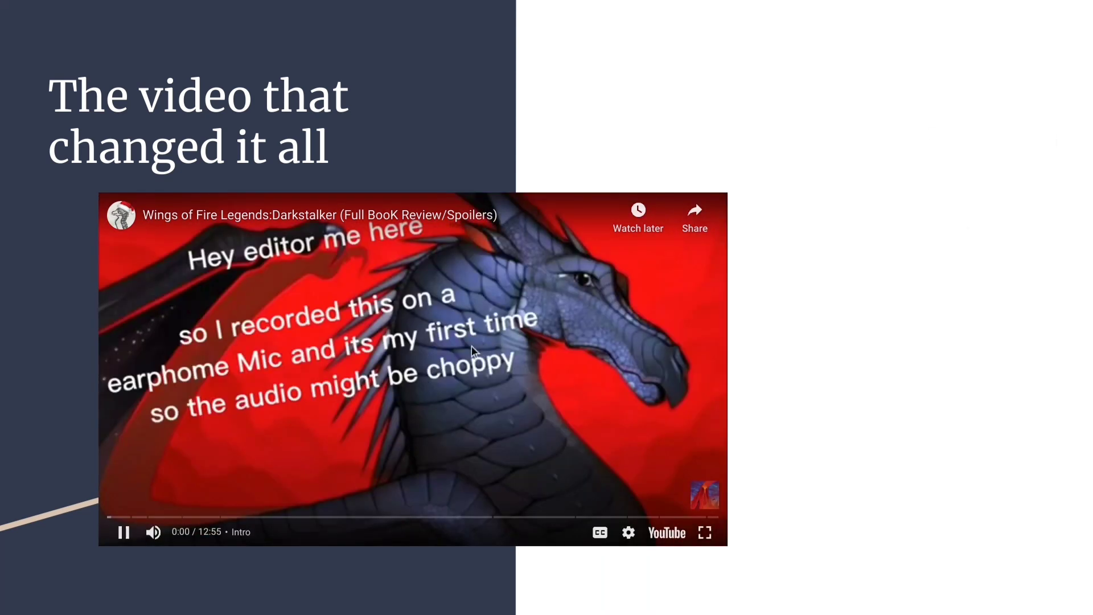
click(123, 531)
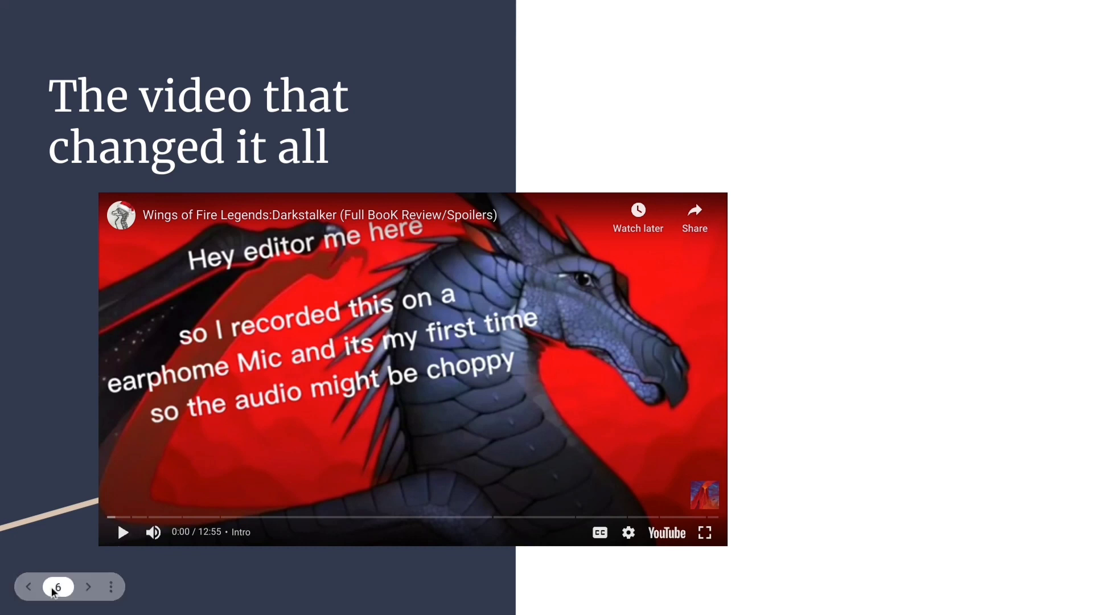
click(88, 586)
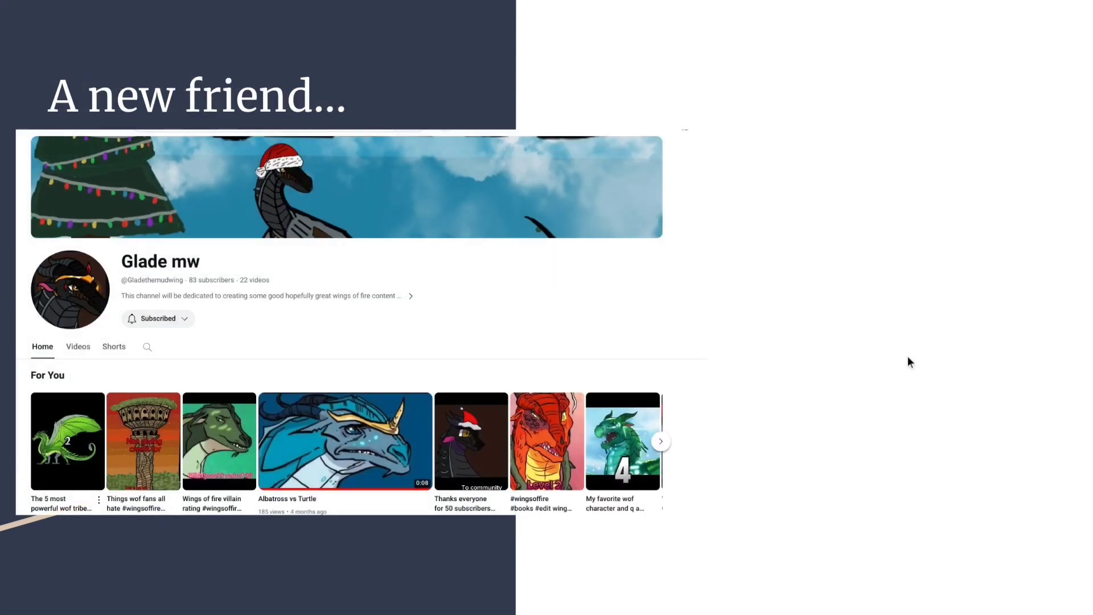